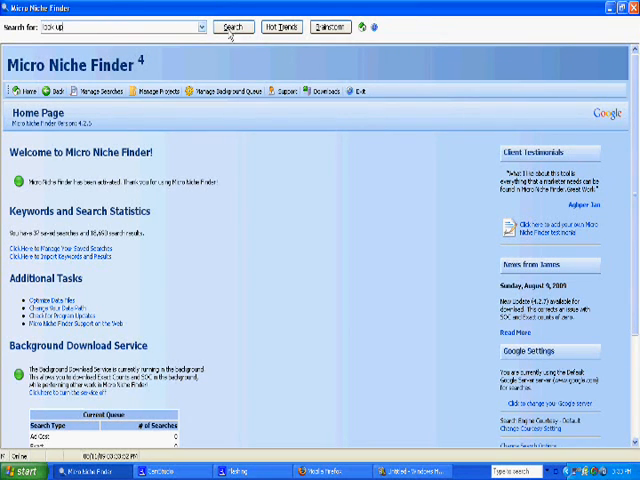
- Run the 'look up' keyword search and review the results grid of search counts and ad costs
click(230, 28)
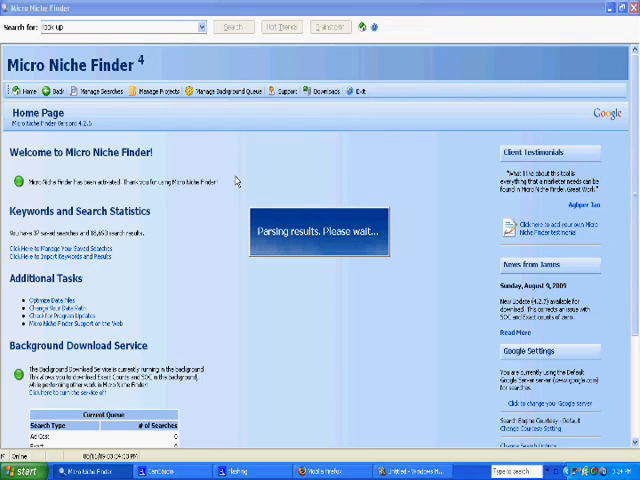
mouse_move(296, 168)
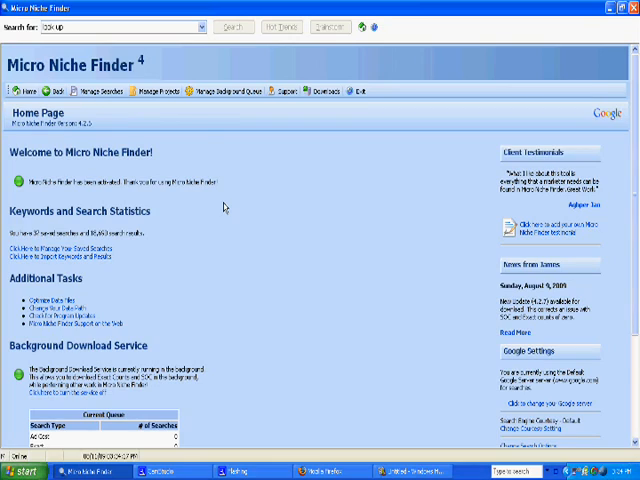
click(232, 26)
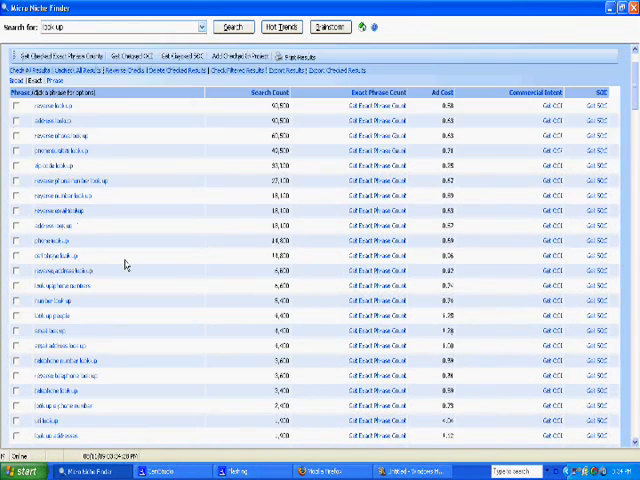
scroll(down, 3)
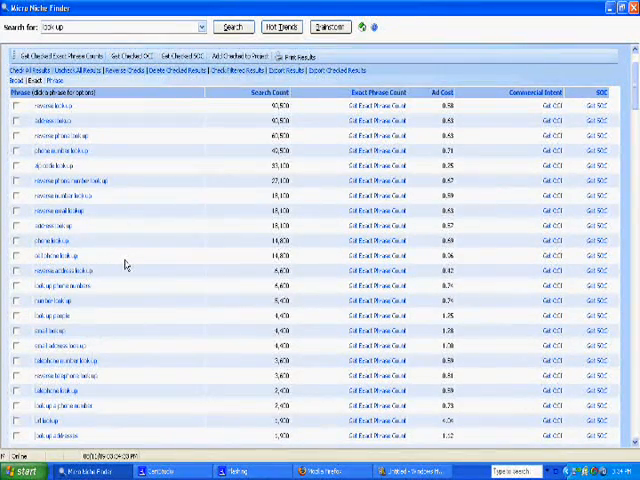
scroll(down, 3)
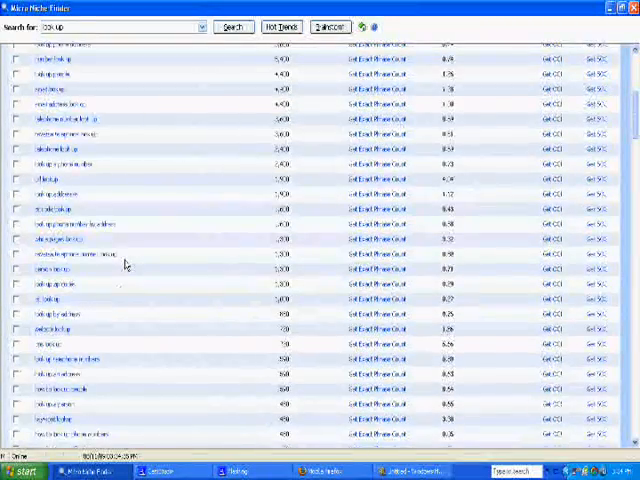
scroll(down, 3)
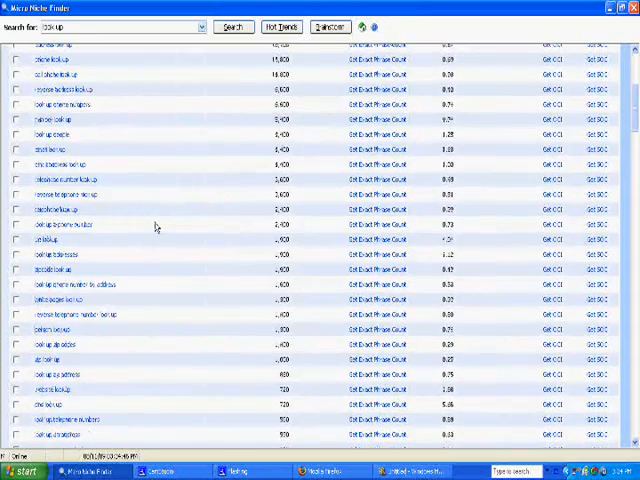
click(232, 26)
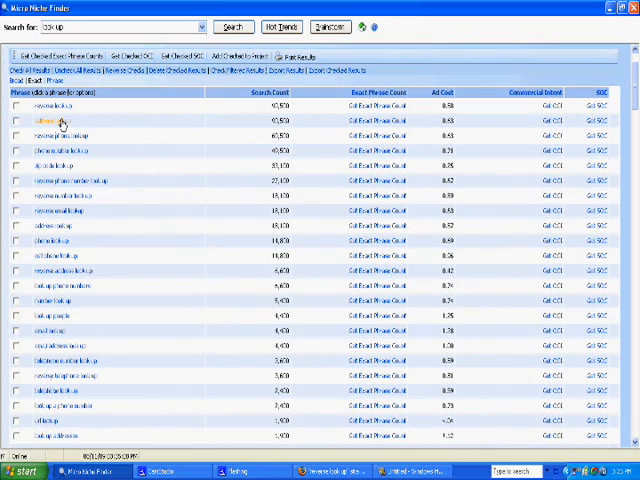
right_click(56, 120)
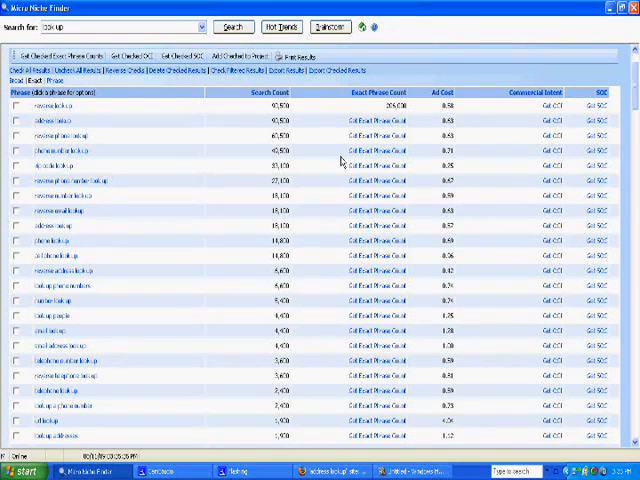
mouse_move(304, 114)
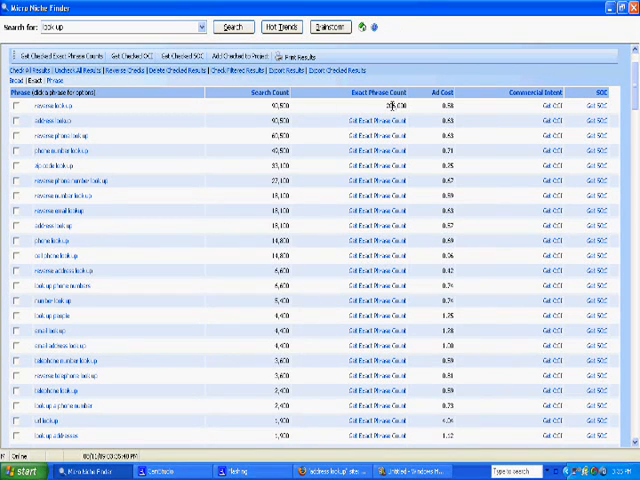
mouse_move(424, 112)
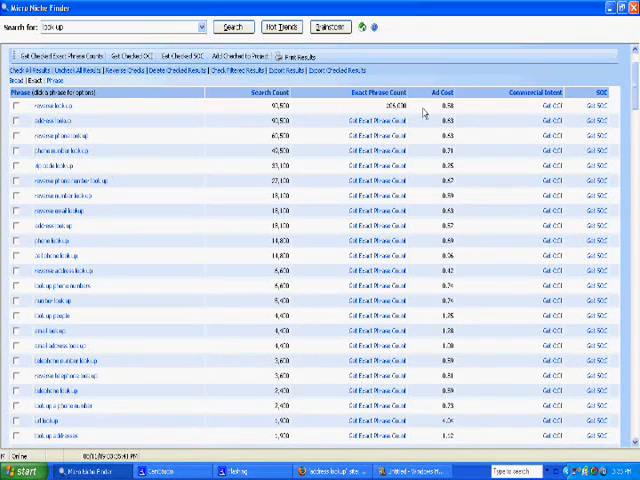
mouse_move(132, 264)
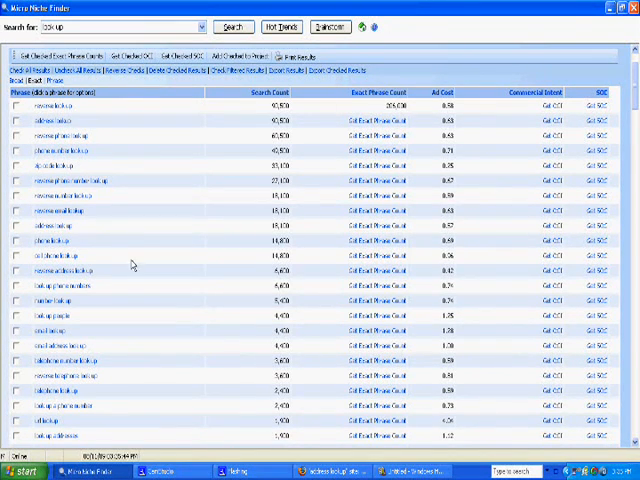
scroll(down, 3)
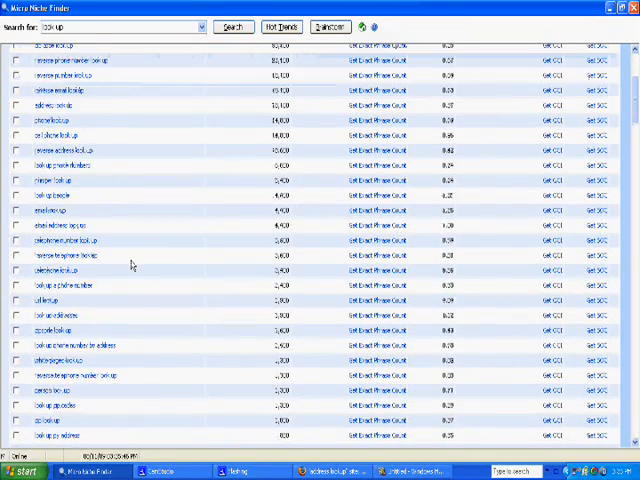
scroll(down, 3)
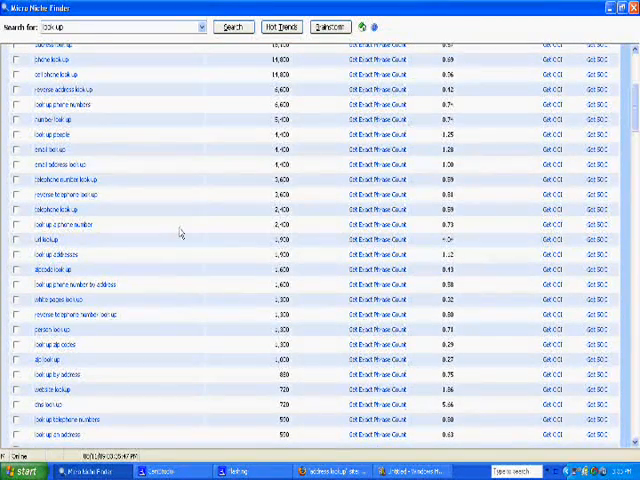
scroll(down, 3)
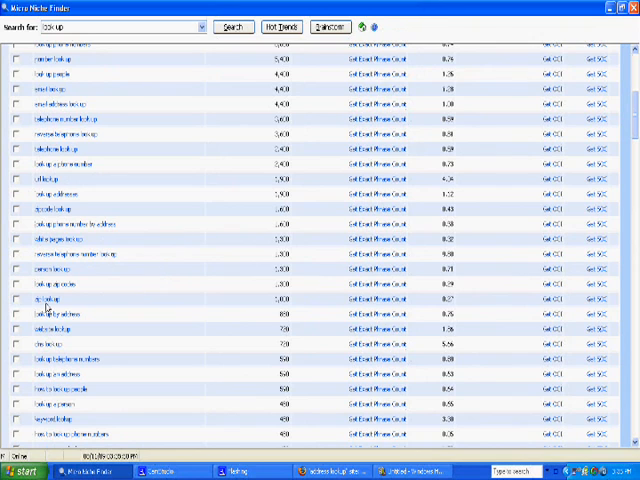
- Start a competition check for a keyword lower in the results list
right_click(44, 300)
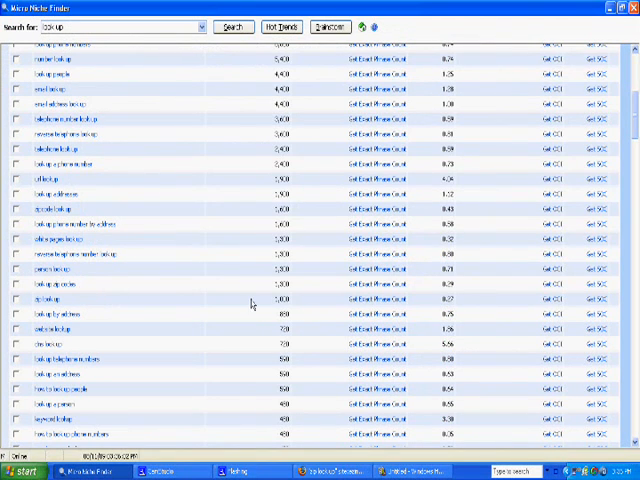
mouse_move(308, 304)
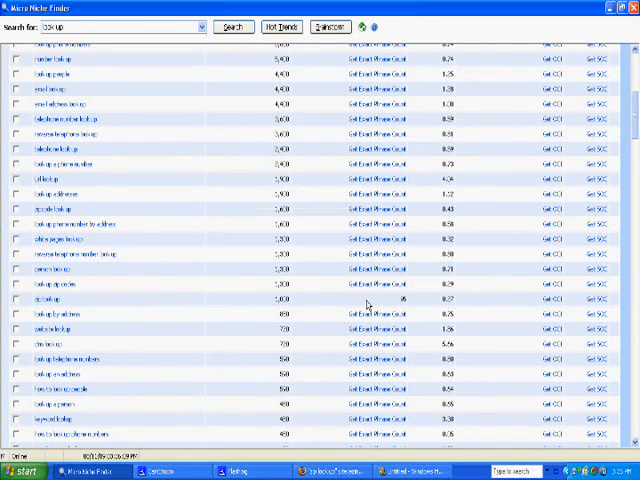
mouse_move(196, 310)
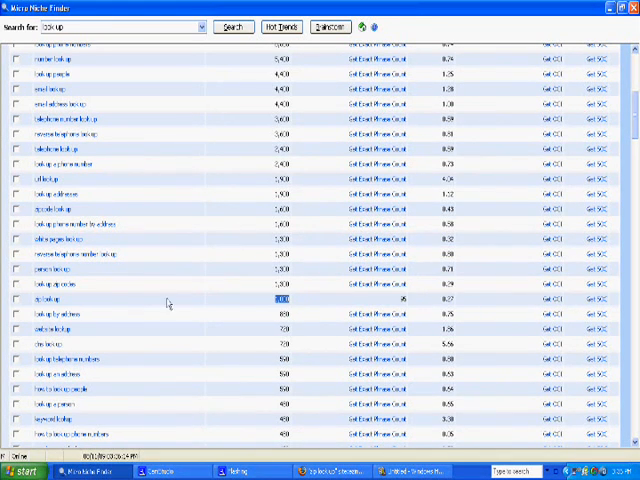
mouse_move(276, 306)
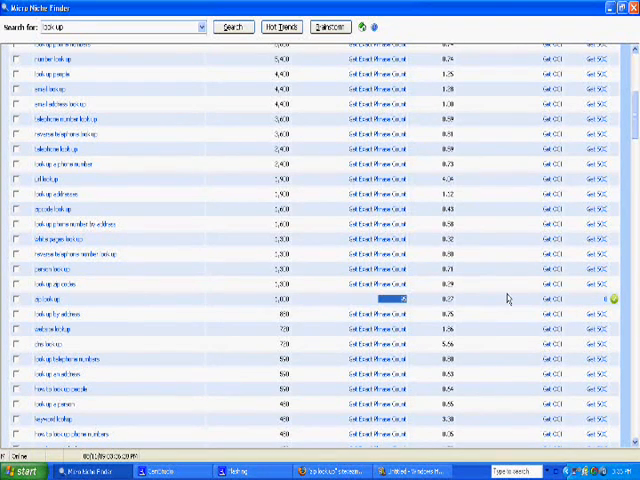
- Return to the top of the 200 exact results while the SEO competition column fills in
scroll(up, 3)
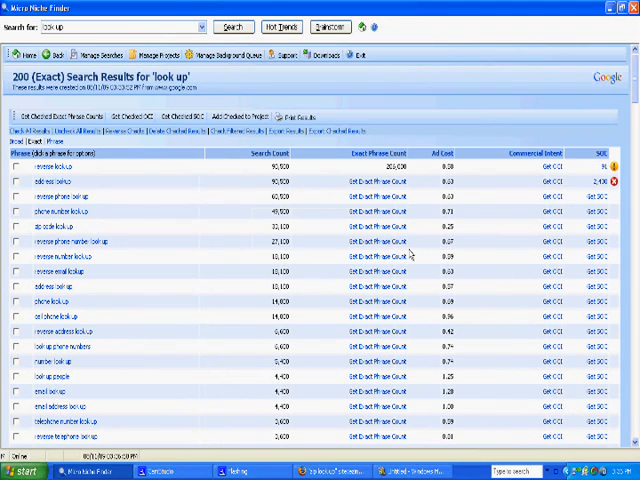
mouse_move(210, 256)
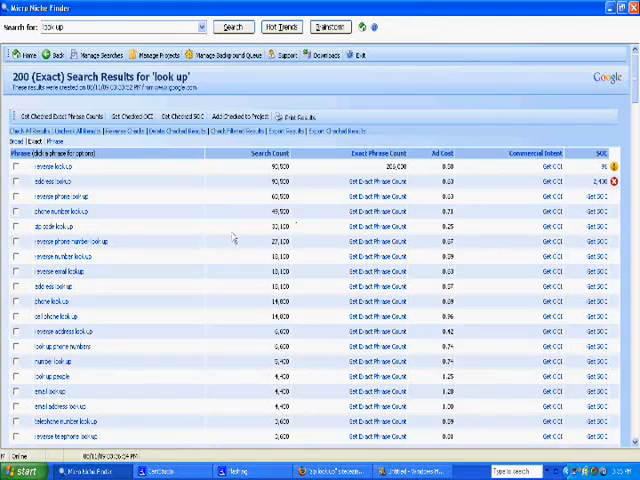
scroll(down, 3)
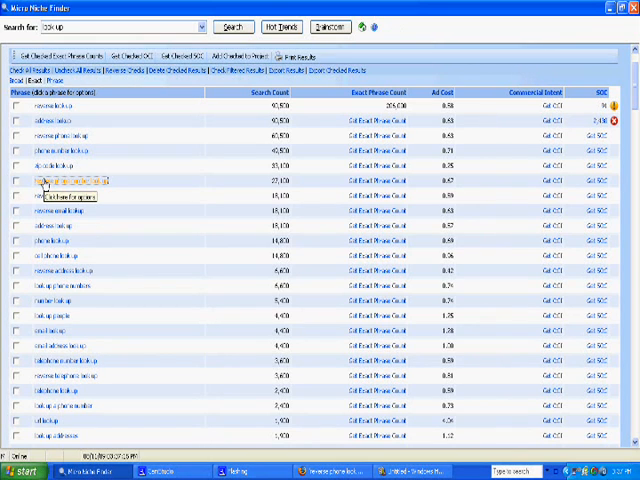
right_click(56, 196)
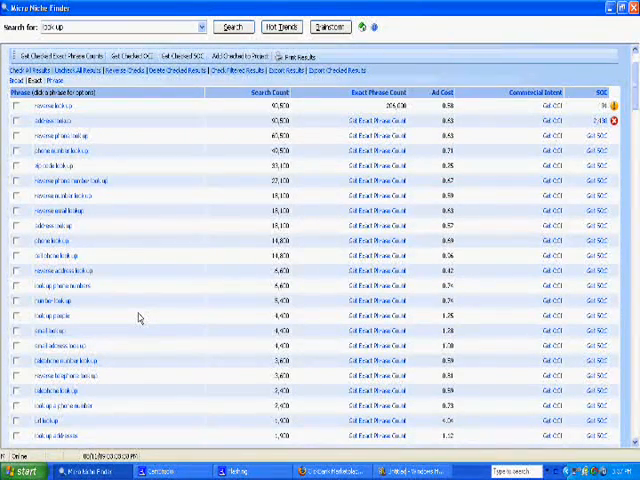
scroll(down, 3)
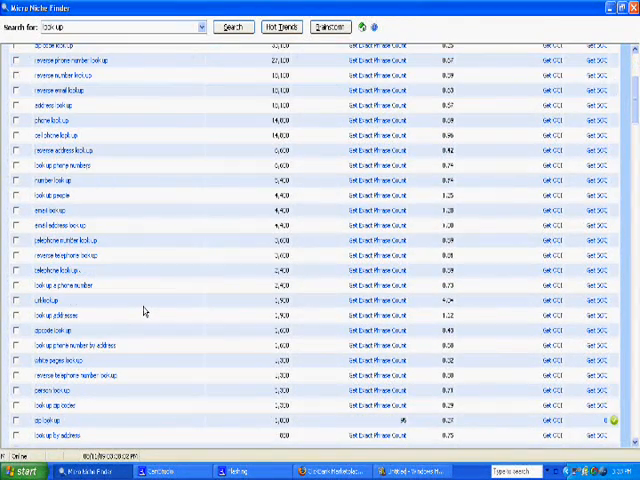
scroll(down, 3)
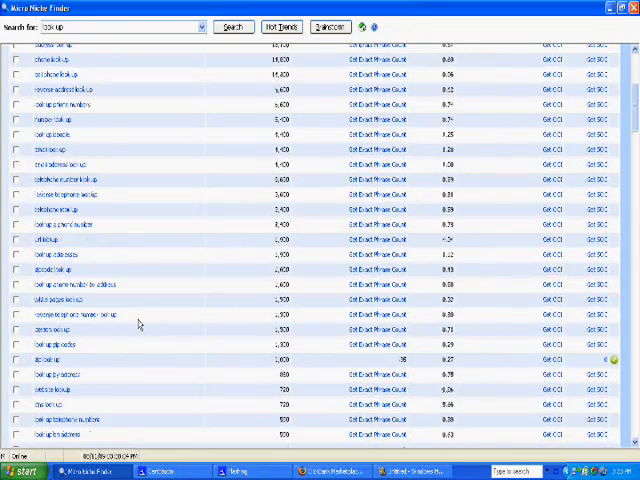
scroll(down, 3)
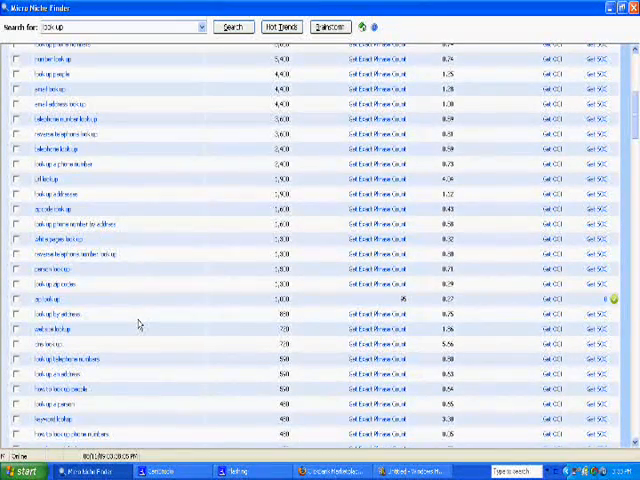
scroll(up, 3)
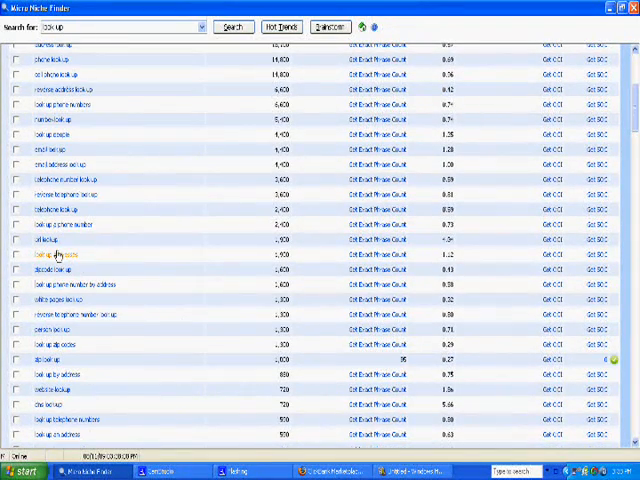
right_click(50, 256)
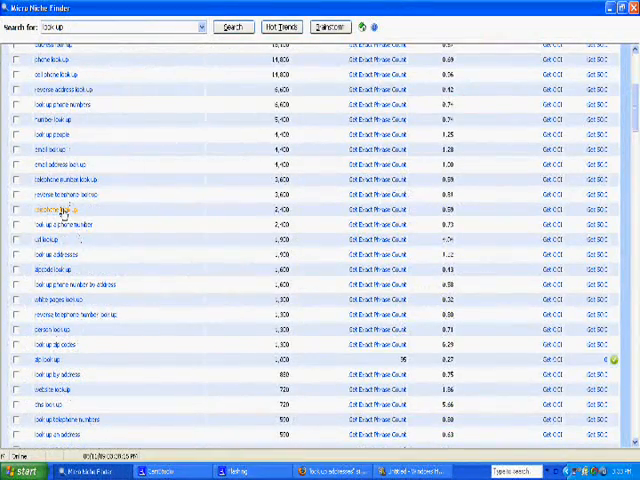
right_click(58, 210)
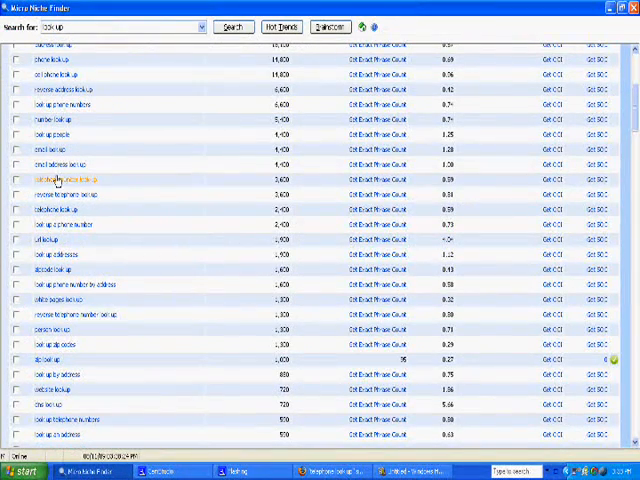
right_click(60, 180)
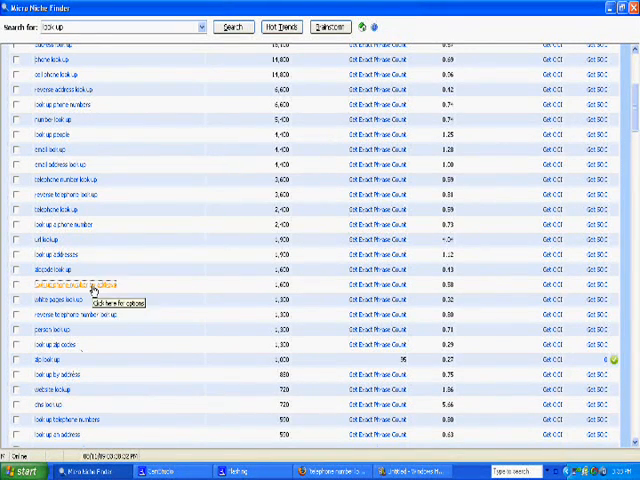
right_click(64, 288)
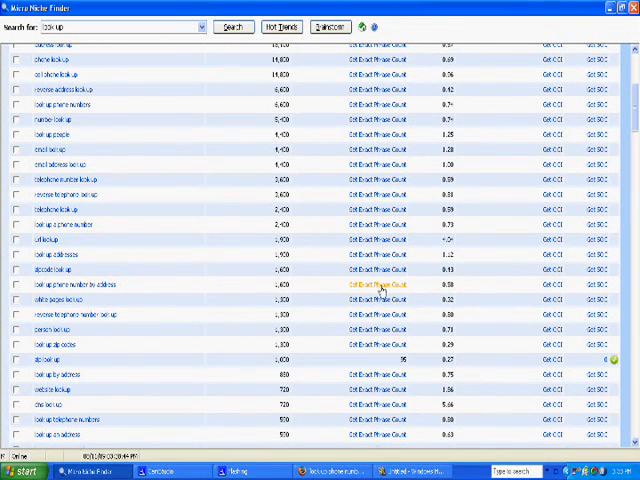
- Fetch the sponsored-link count and run the competition check for one mid-volume keyword row
click(384, 288)
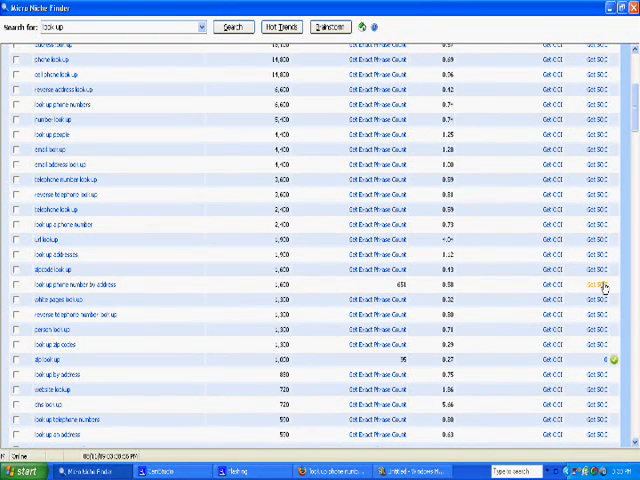
click(604, 288)
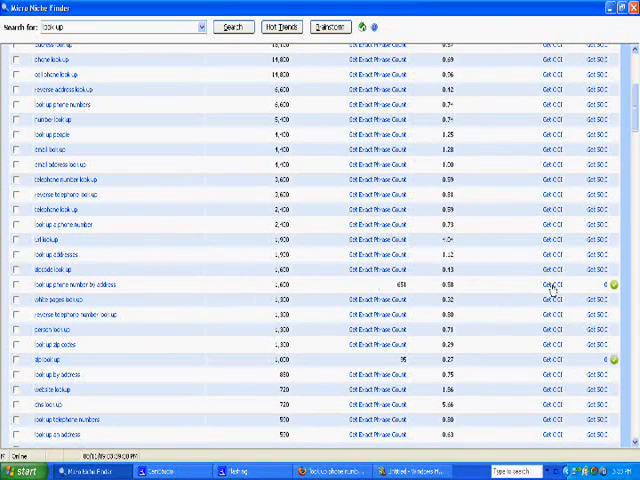
mouse_move(204, 268)
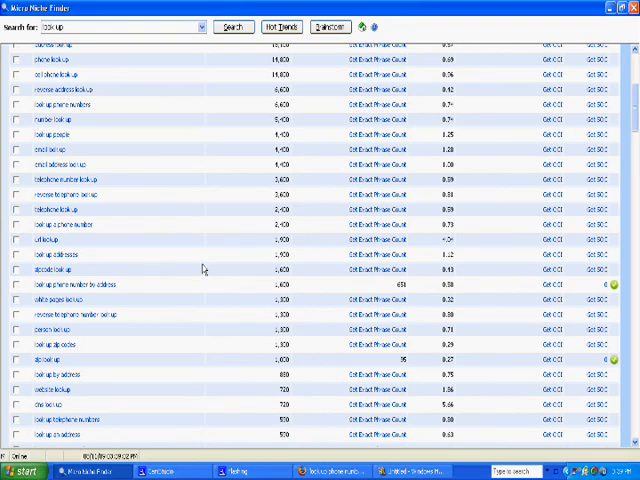
mouse_move(88, 268)
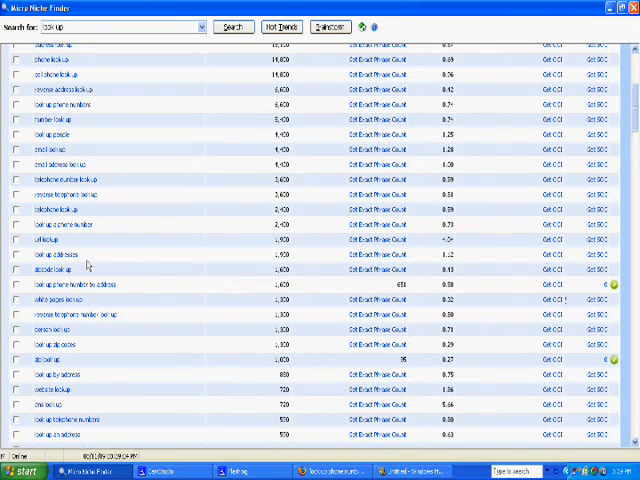
right_click(44, 270)
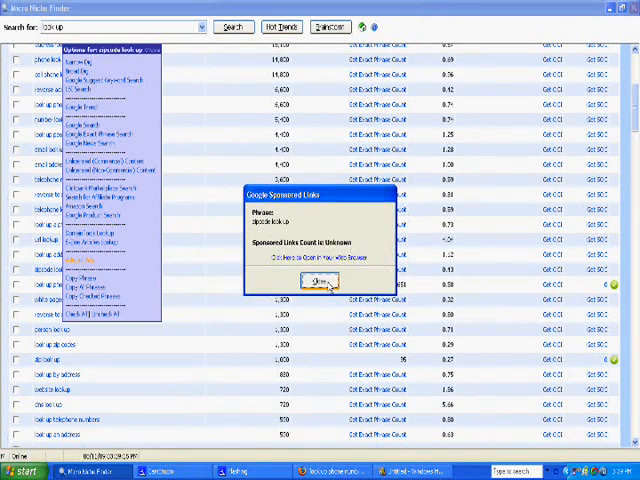
click(316, 280)
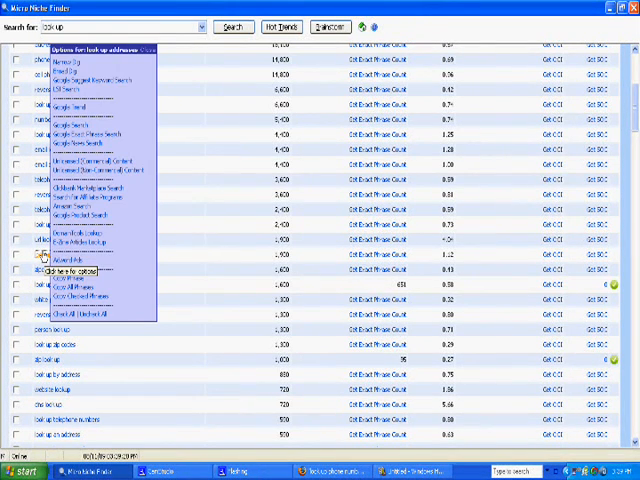
click(72, 258)
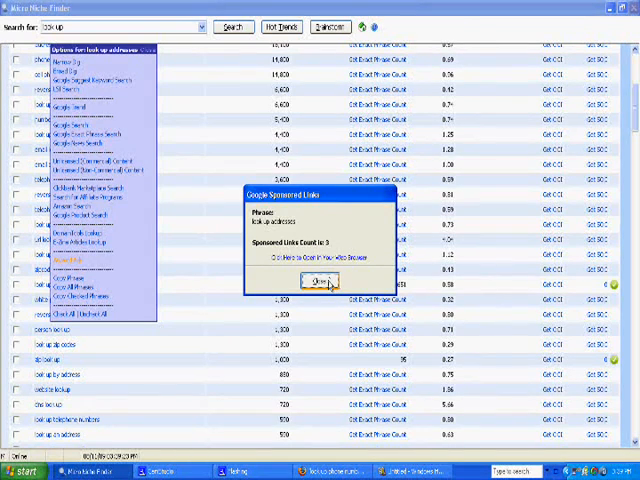
click(320, 280)
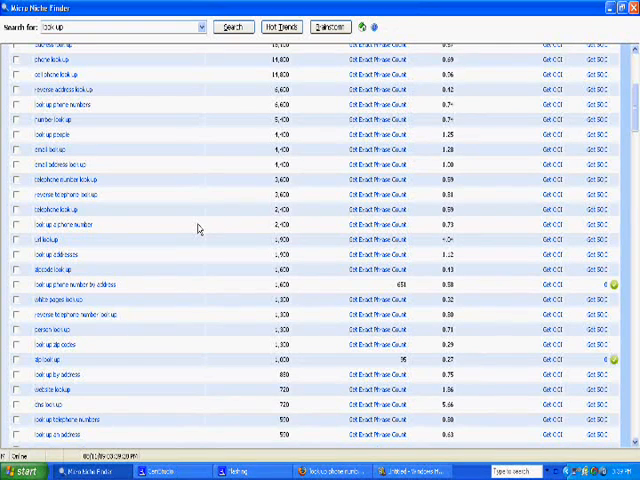
- Check Google Sponsored Links for a top keyword, dismiss the count pop-up and return from the browser
click(232, 26)
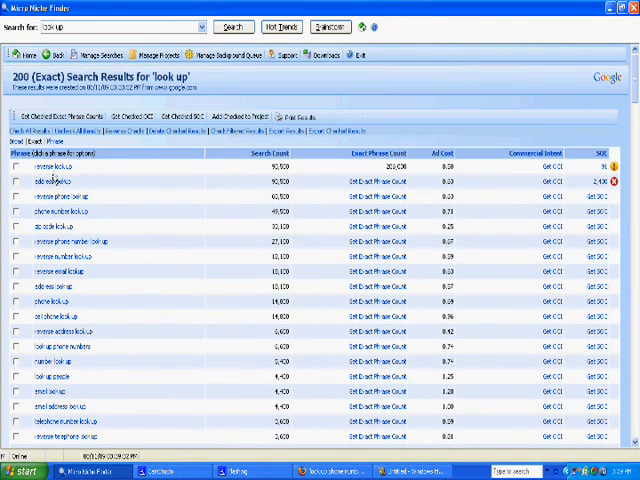
right_click(70, 168)
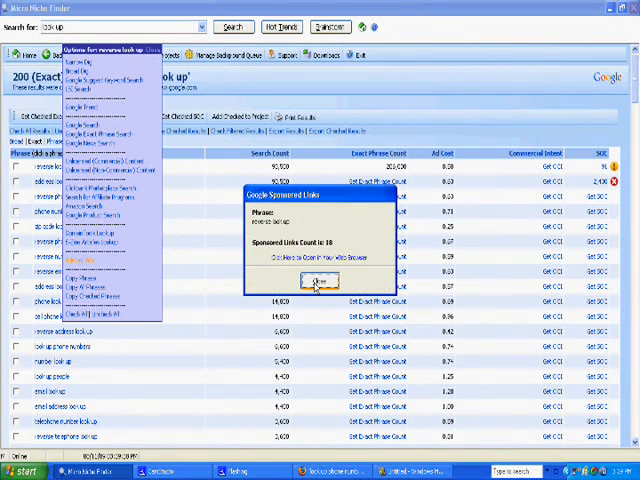
click(318, 280)
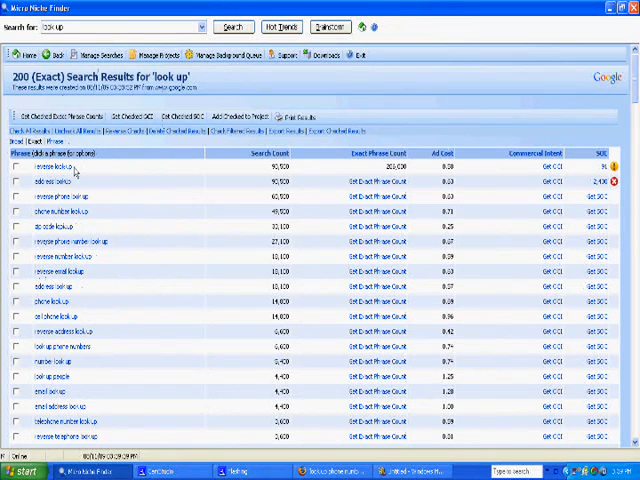
mouse_move(472, 336)
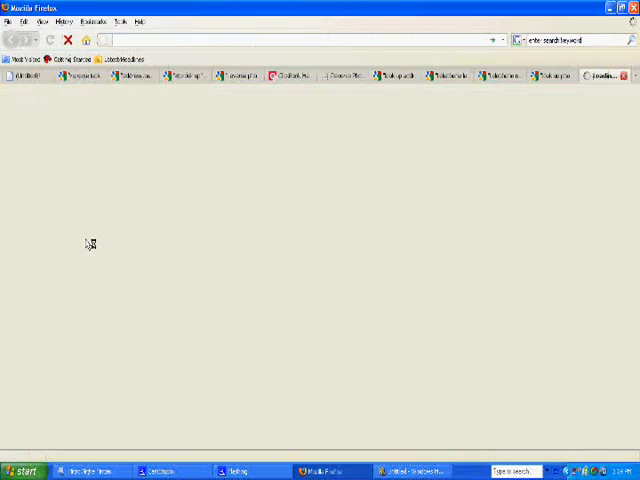
key(Return)
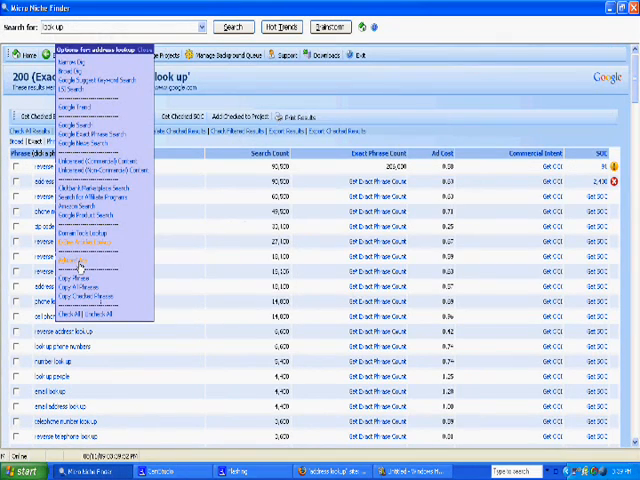
click(96, 256)
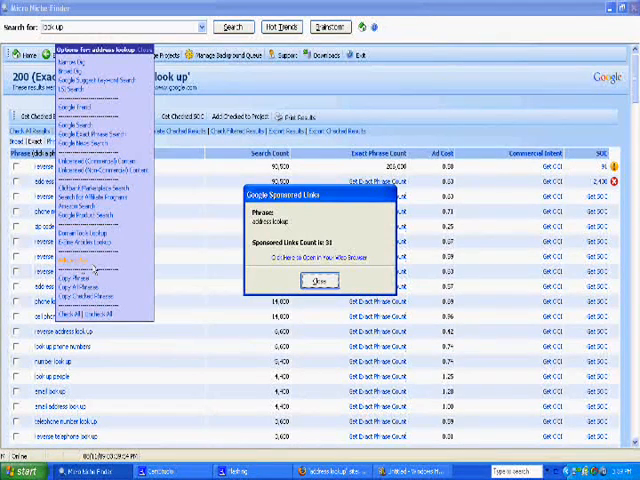
click(320, 280)
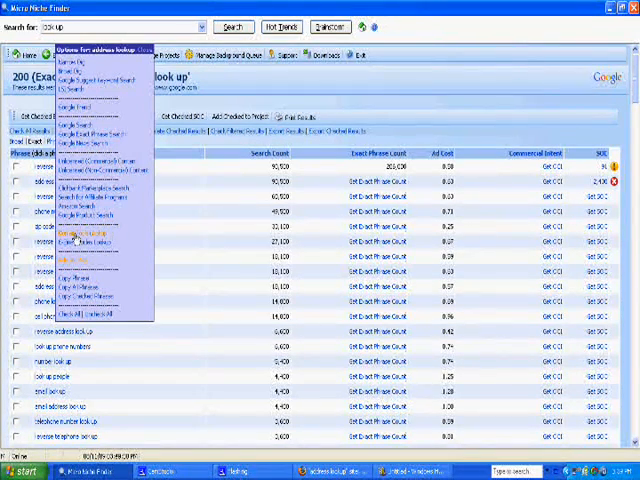
mouse_move(96, 240)
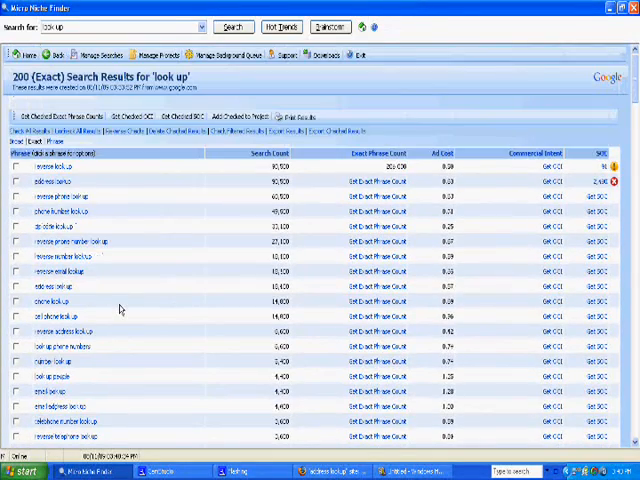
scroll(down, 3)
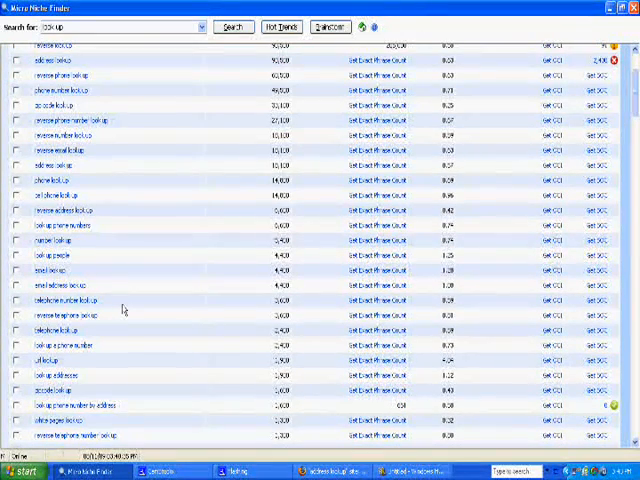